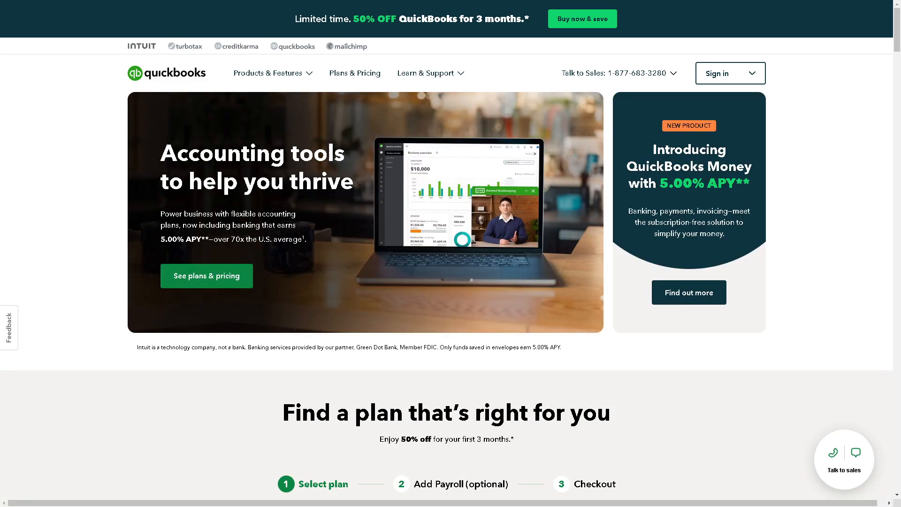
Step: Choose the Simple Start plan and add Payroll Core, reaching a $37.50/mo checkout total
click(729, 73)
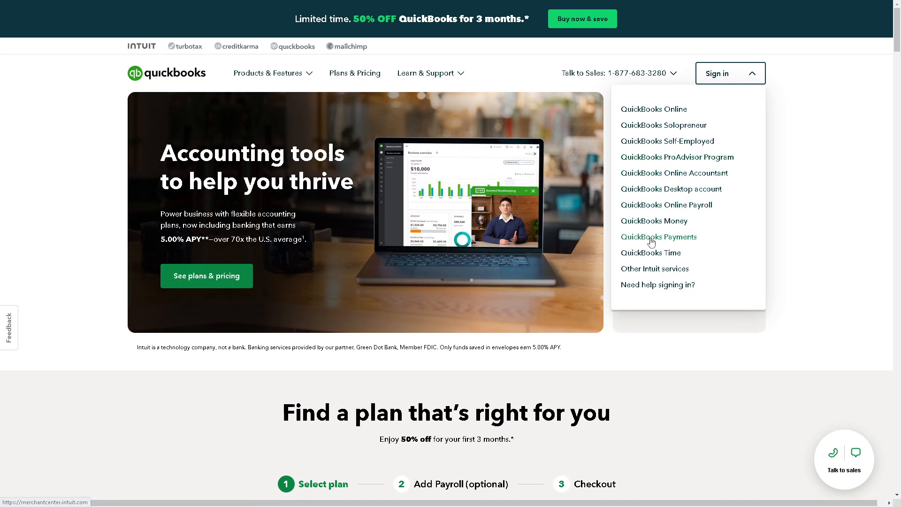
click(731, 73)
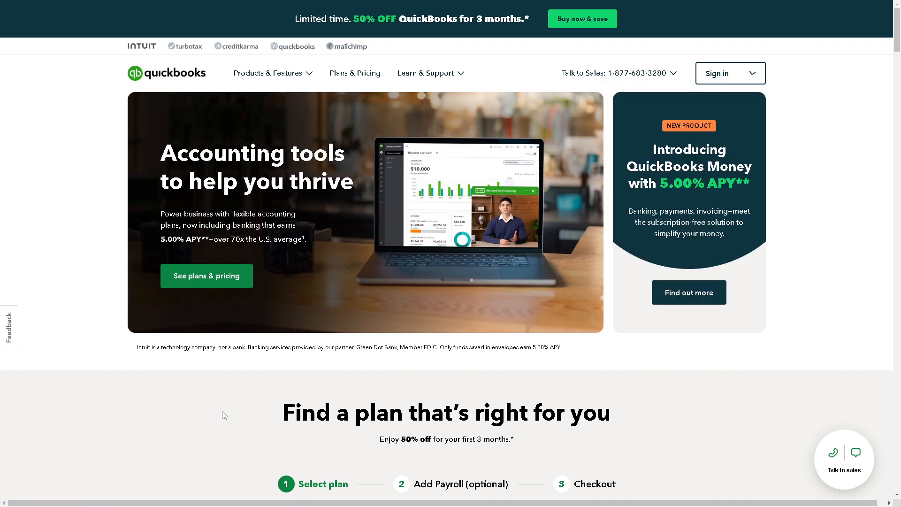
scroll(down, 3)
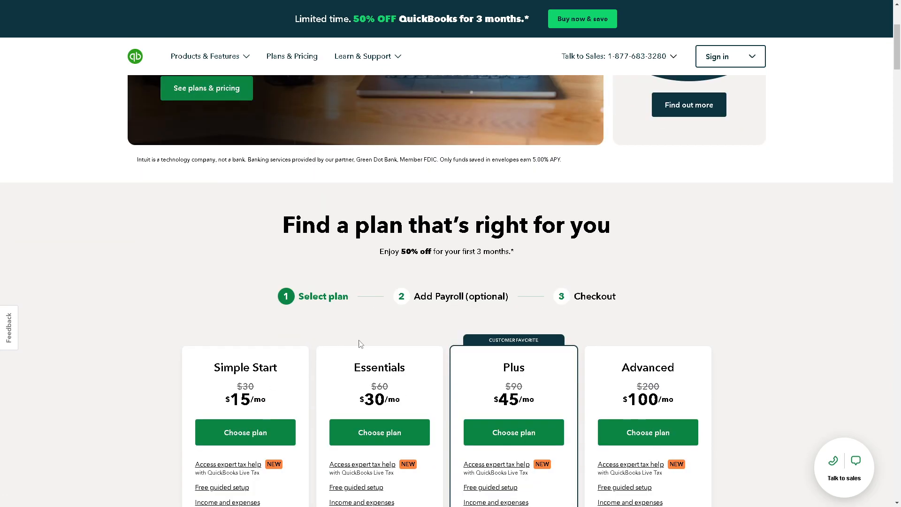
click(245, 432)
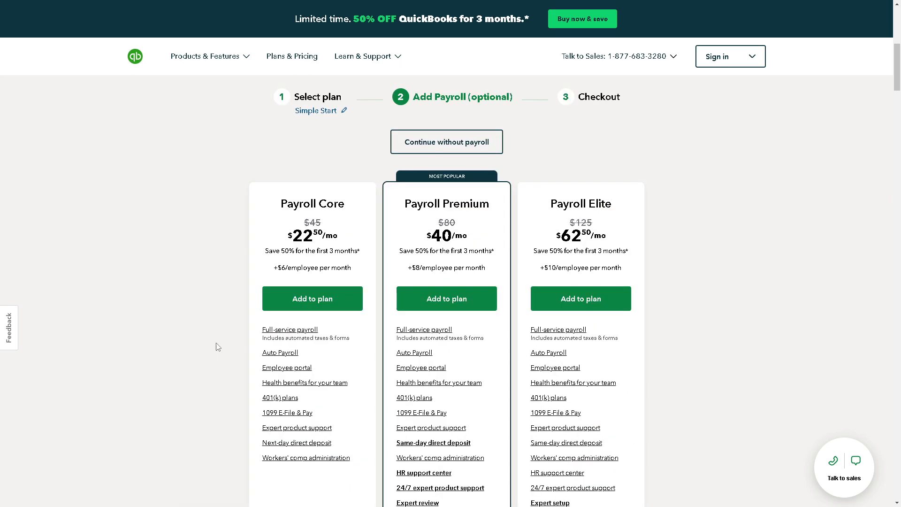
click(312, 298)
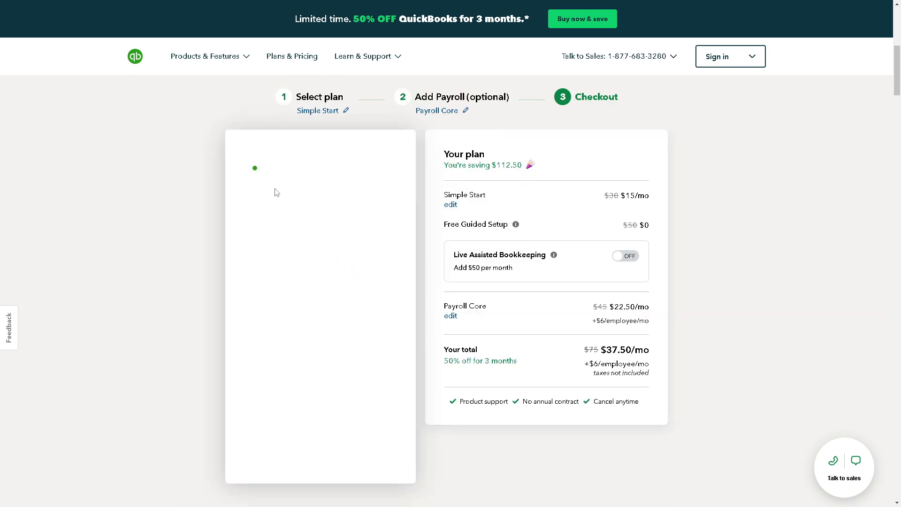
mouse_move(152, 211)
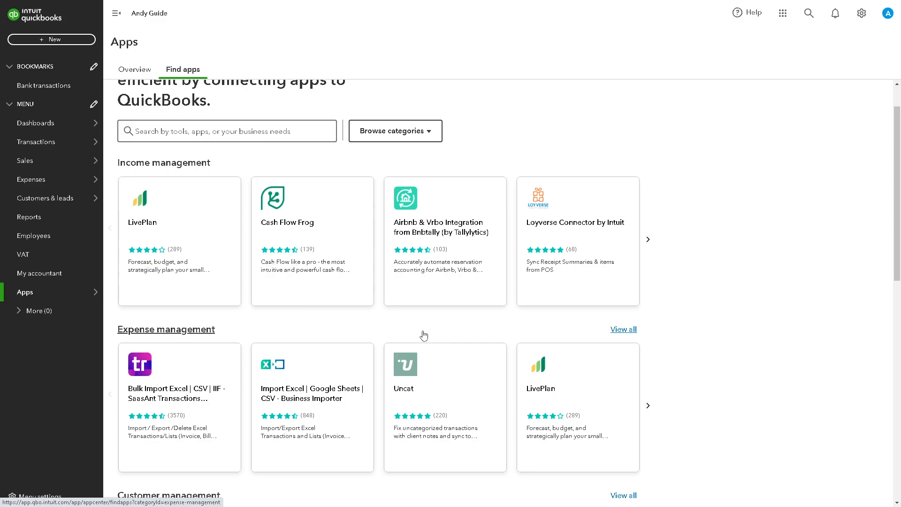
scroll(down, 3)
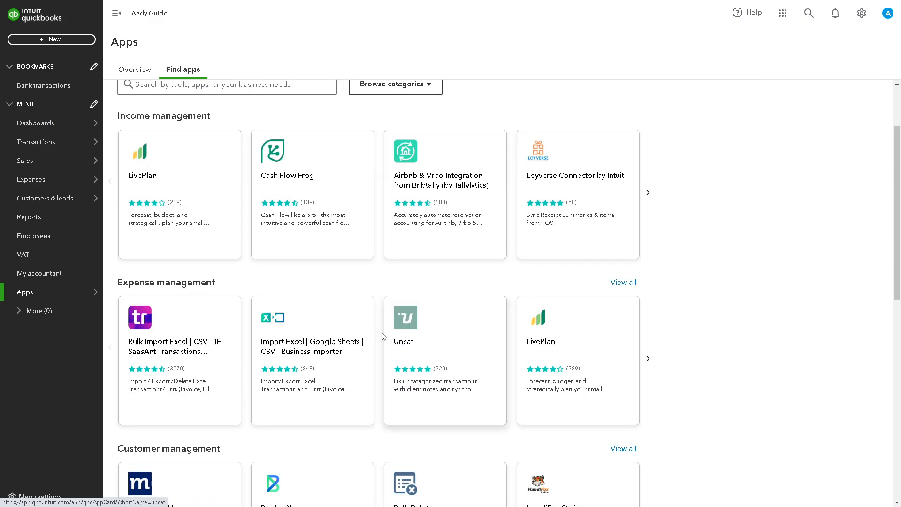
scroll(down, 3)
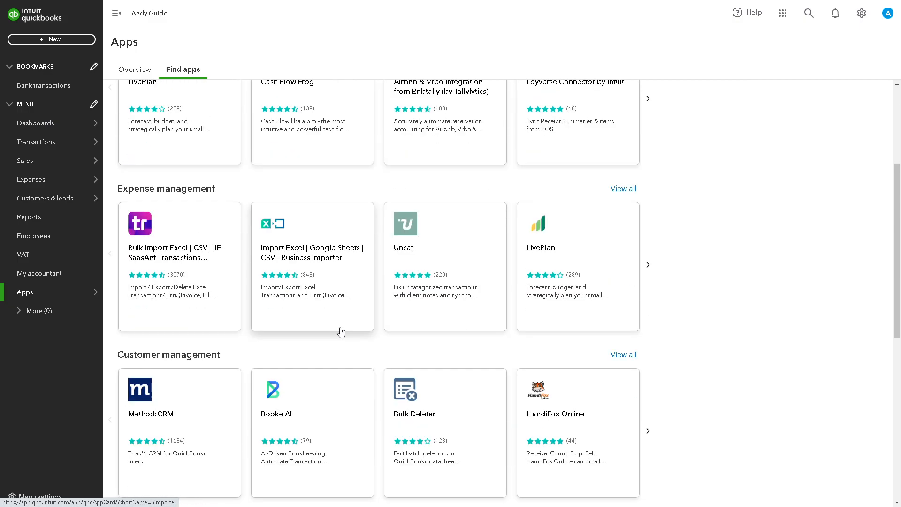
scroll(down, 3)
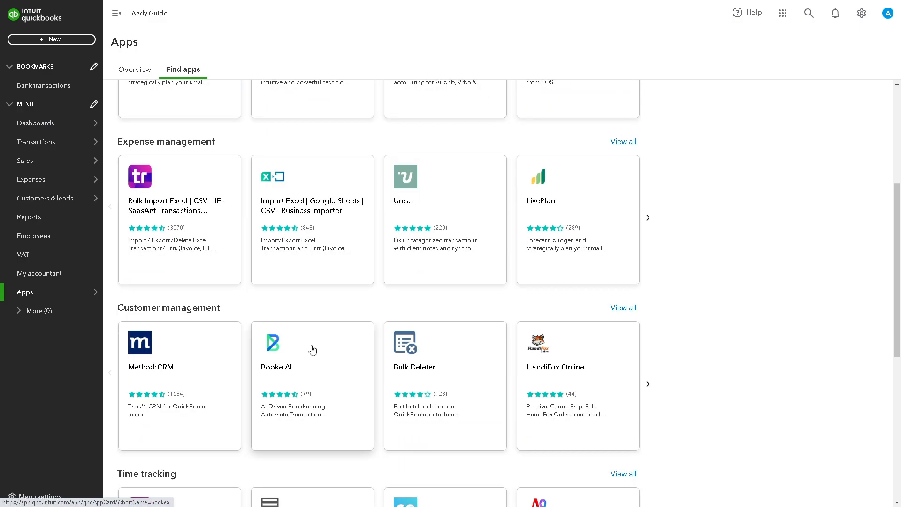
scroll(down, 3)
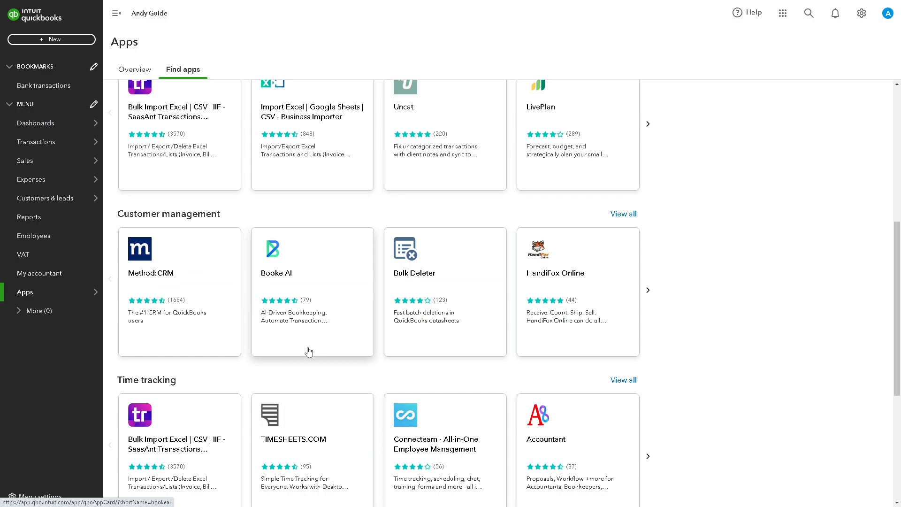
scroll(down, 3)
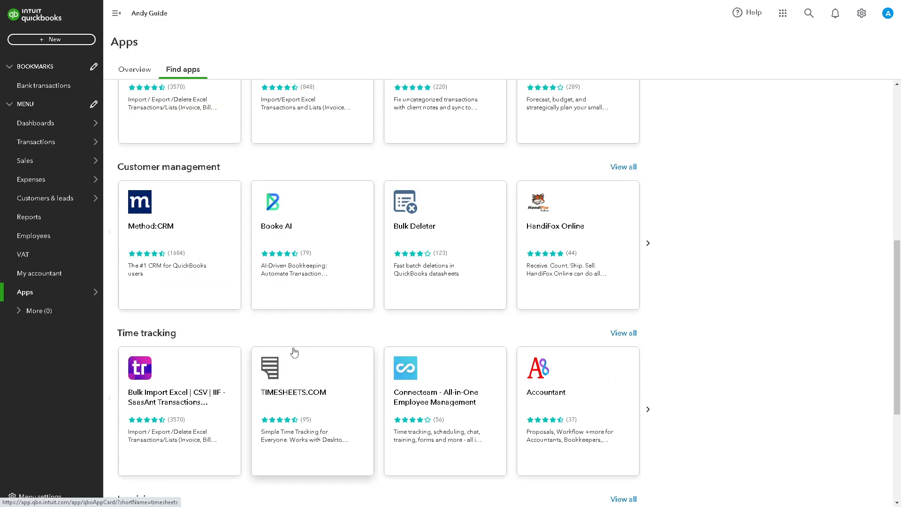
scroll(down, 3)
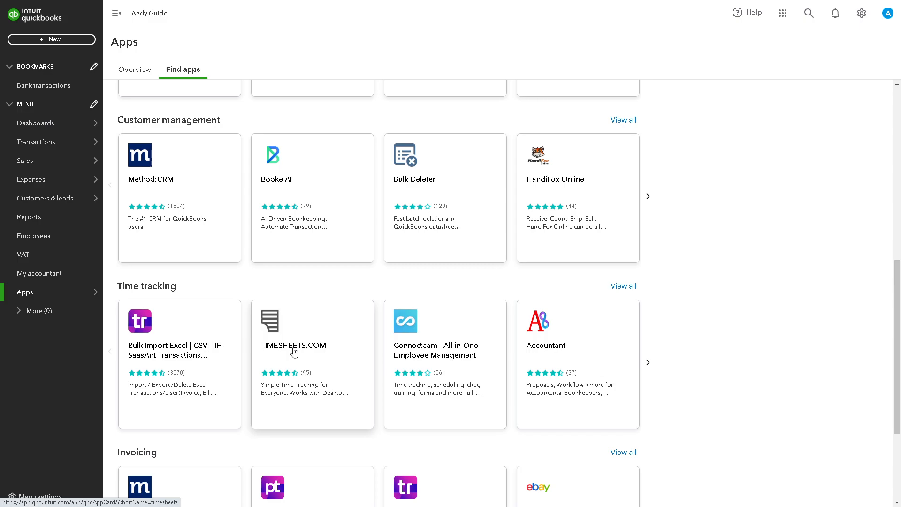
scroll(down, 3)
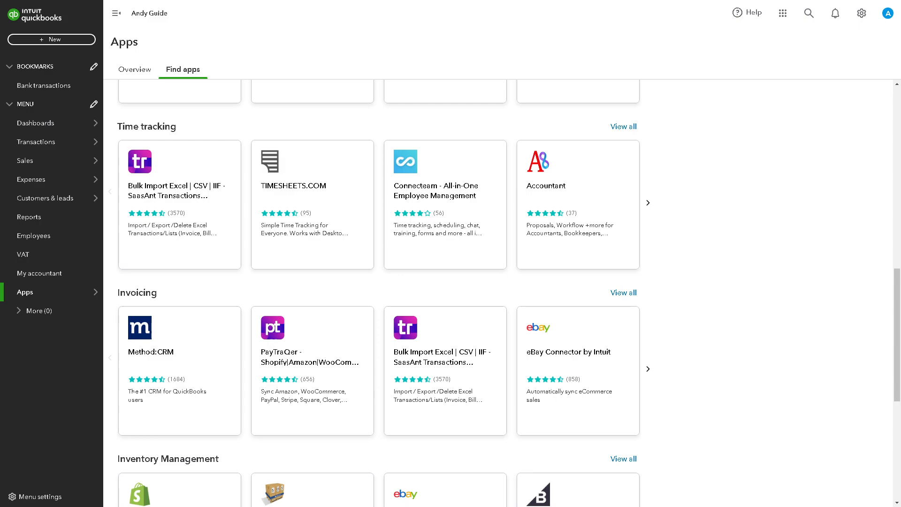
scroll(down, 3)
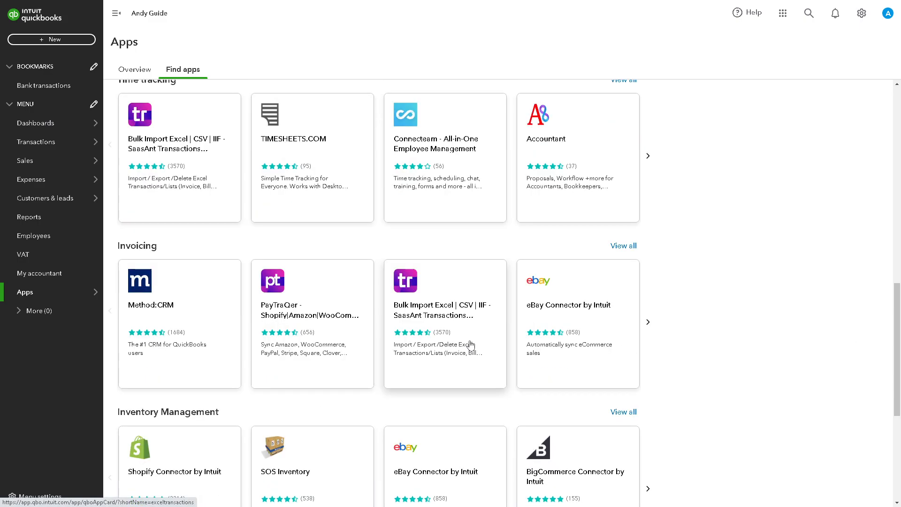
mouse_move(458, 350)
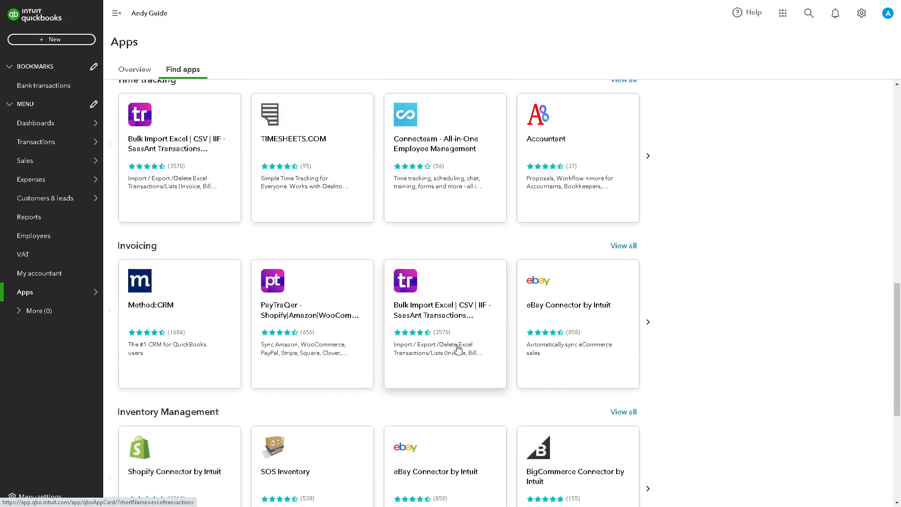
scroll(down, 3)
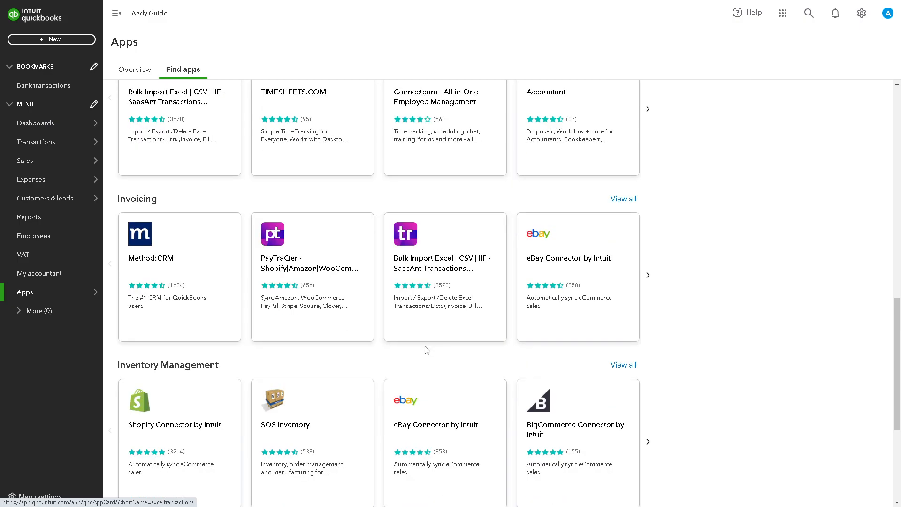
mouse_move(427, 350)
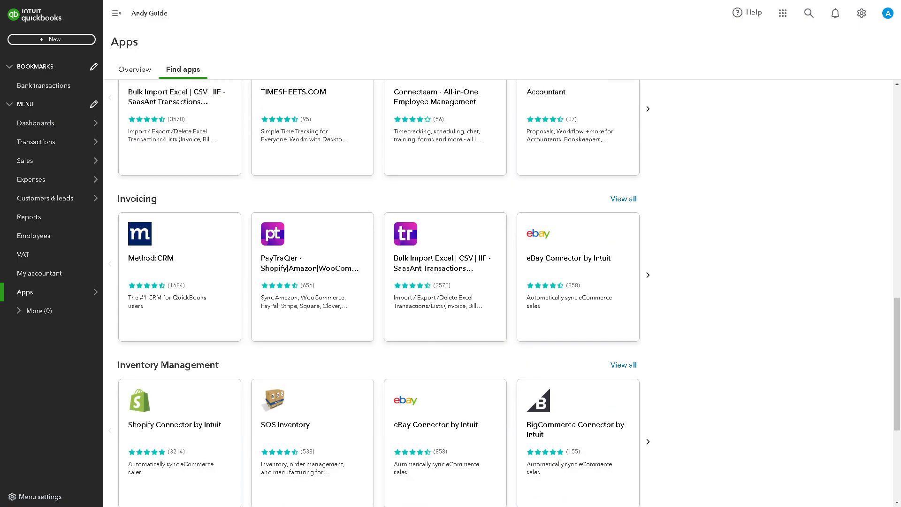
scroll(down, 3)
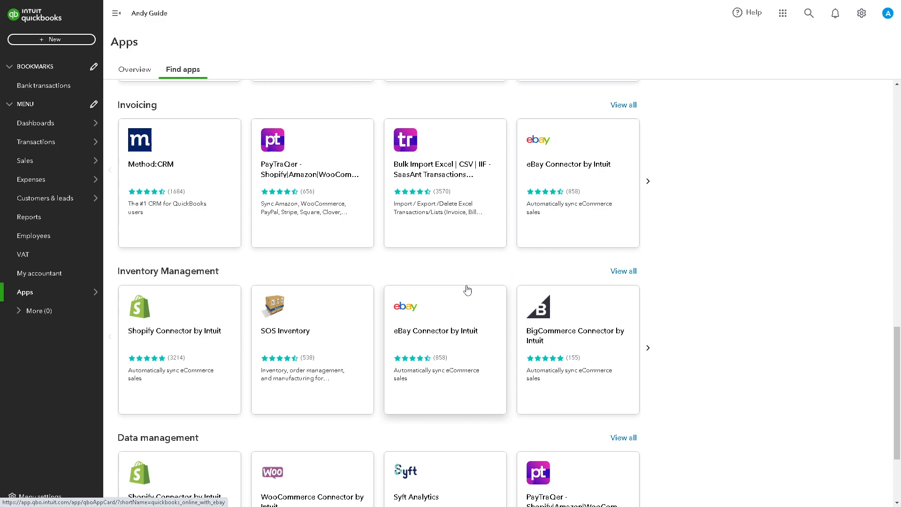
mouse_move(429, 297)
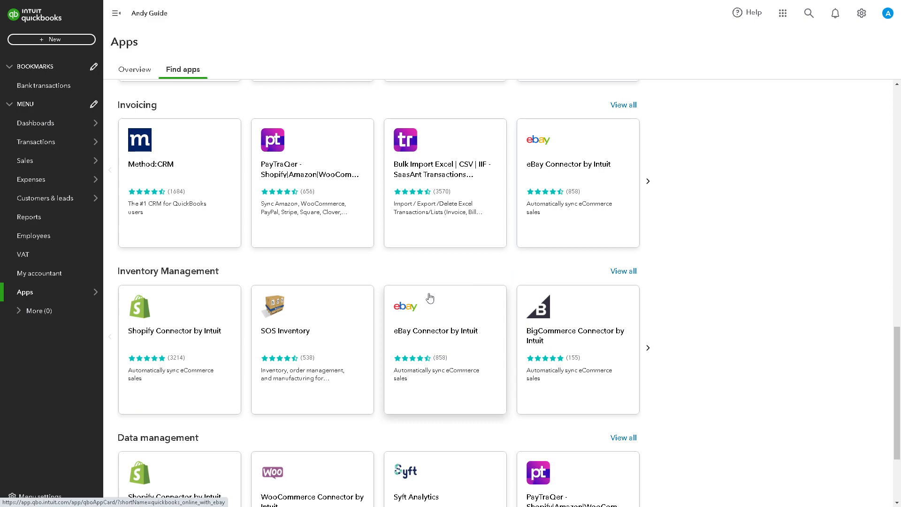
mouse_move(414, 293)
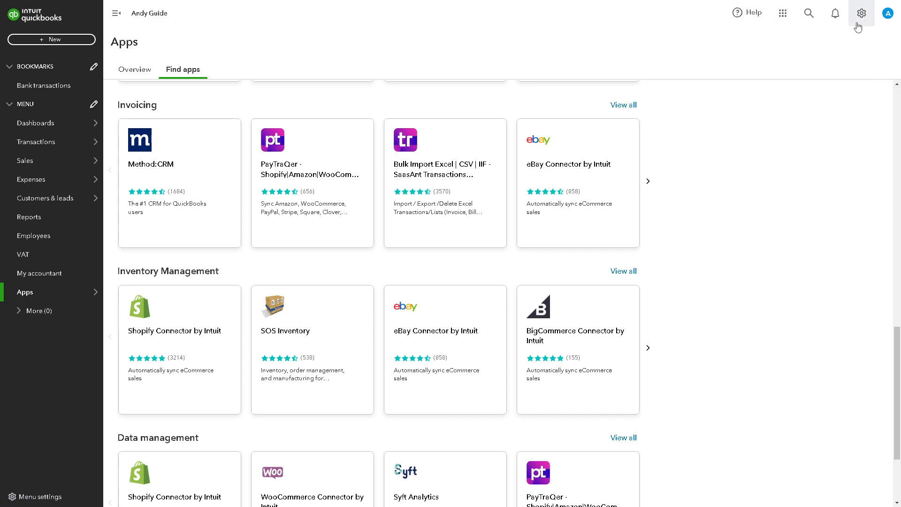
Step: Go to the Reconcile tool from the gear menu under Tools
click(861, 12)
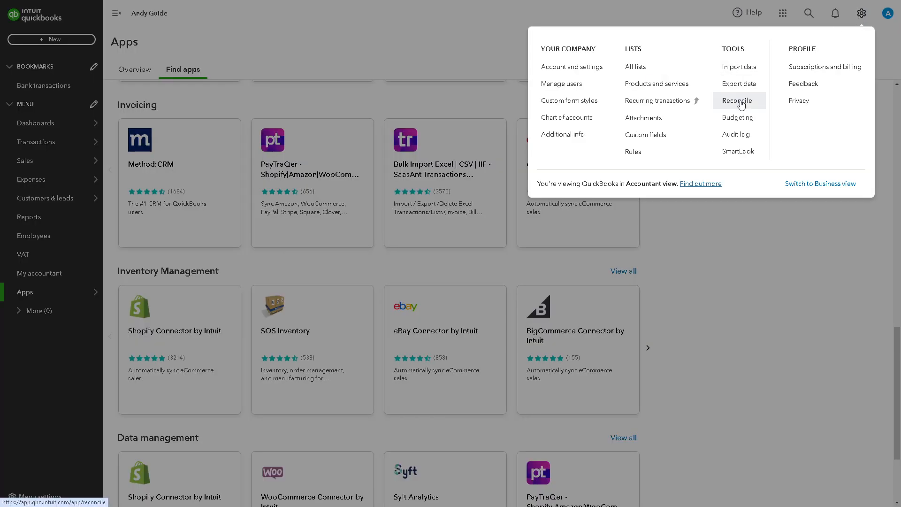
click(738, 101)
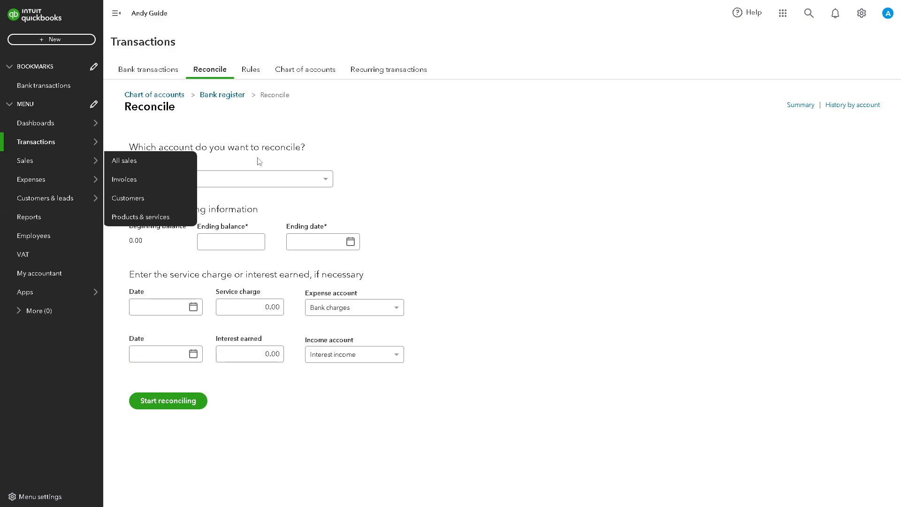
Step: Select Bank from the Account list as the account to reconcile
click(230, 179)
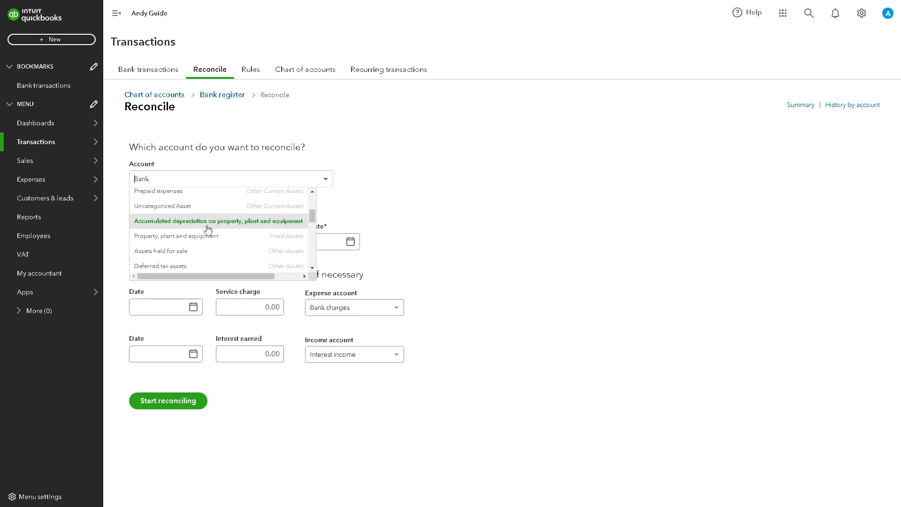
scroll(down, 3)
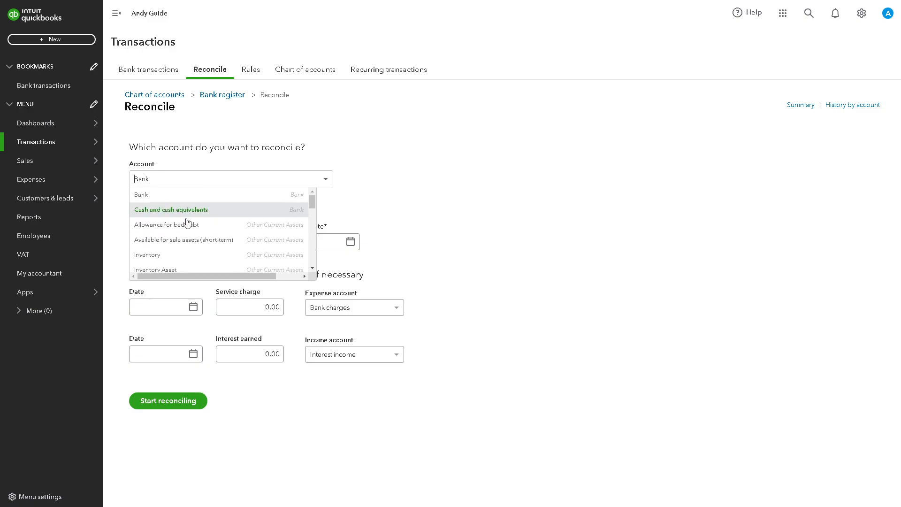
scroll(down, 3)
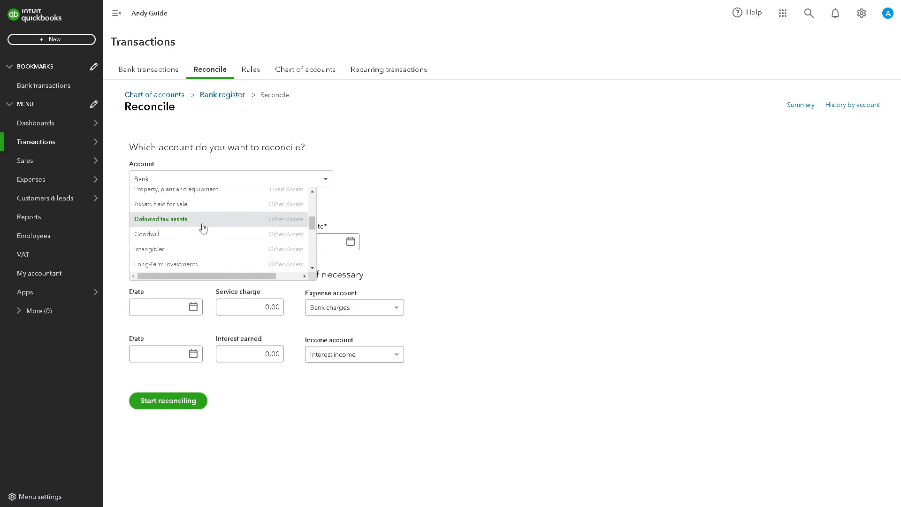
scroll(down, 3)
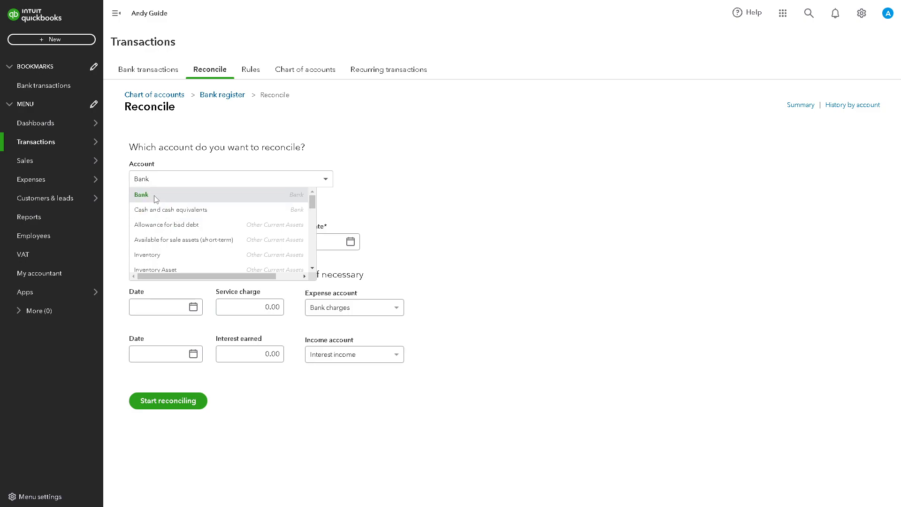
click(141, 195)
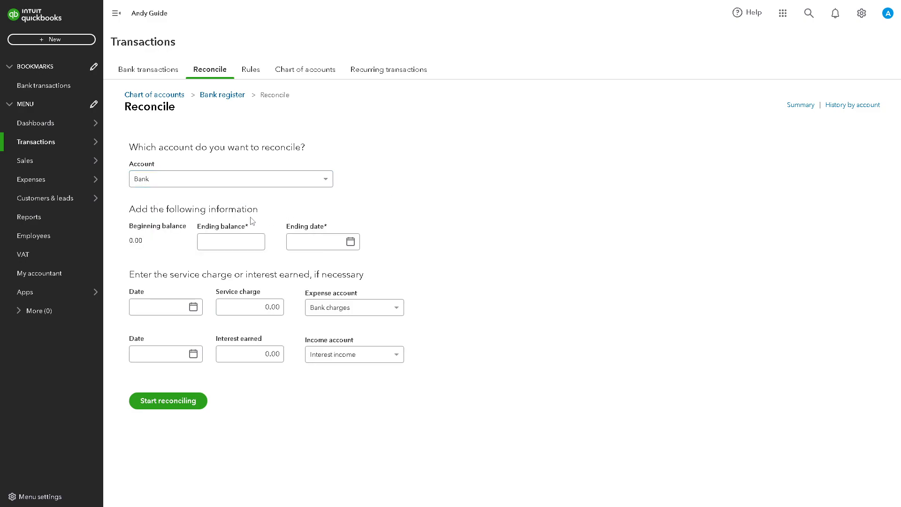
Step: Enter ending balance 1,000.00 and ending date 06/25/2024 via the June 2024 calendar
click(231, 241)
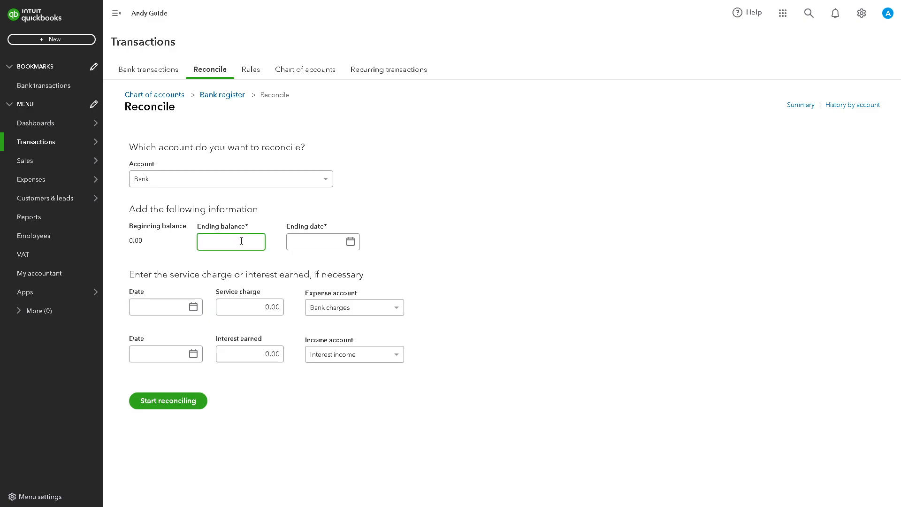
text(1000)
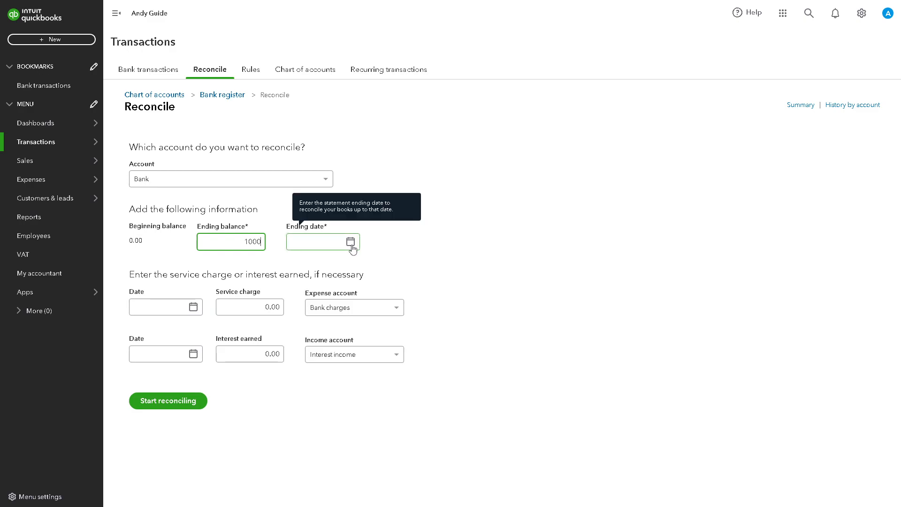
click(322, 241)
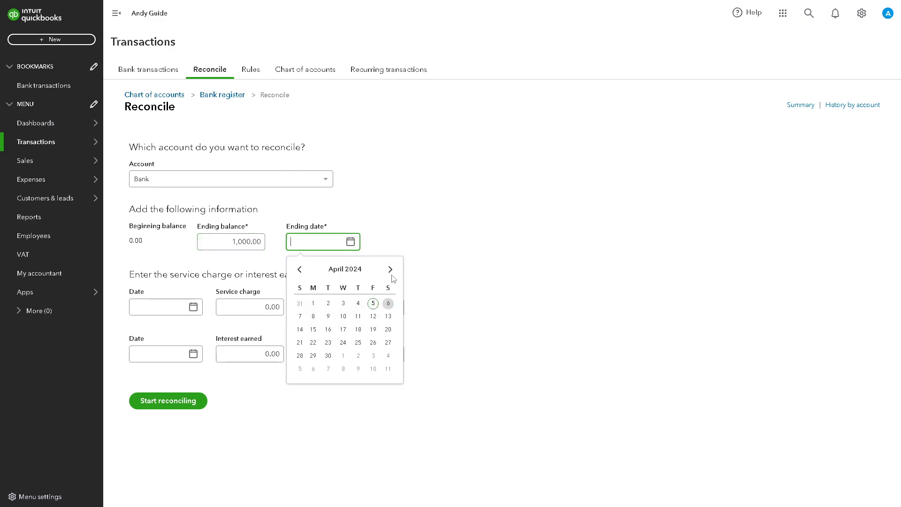
click(391, 270)
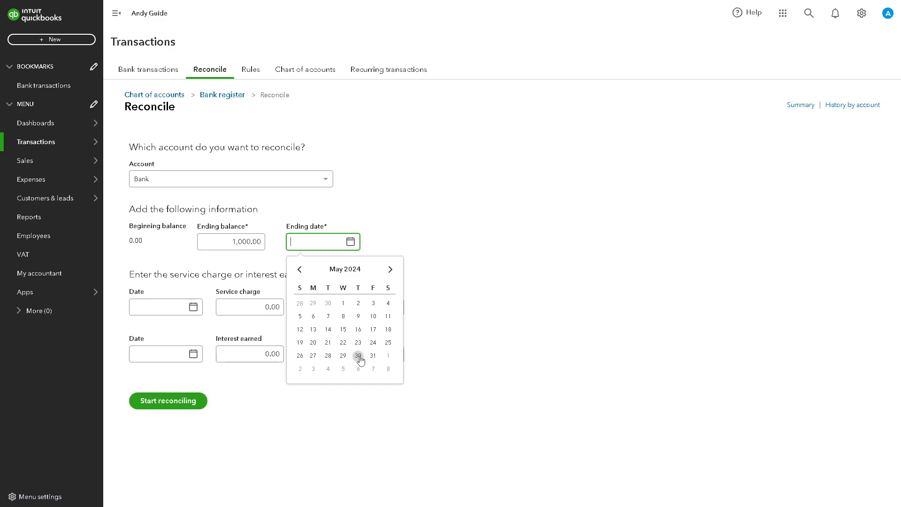
click(390, 269)
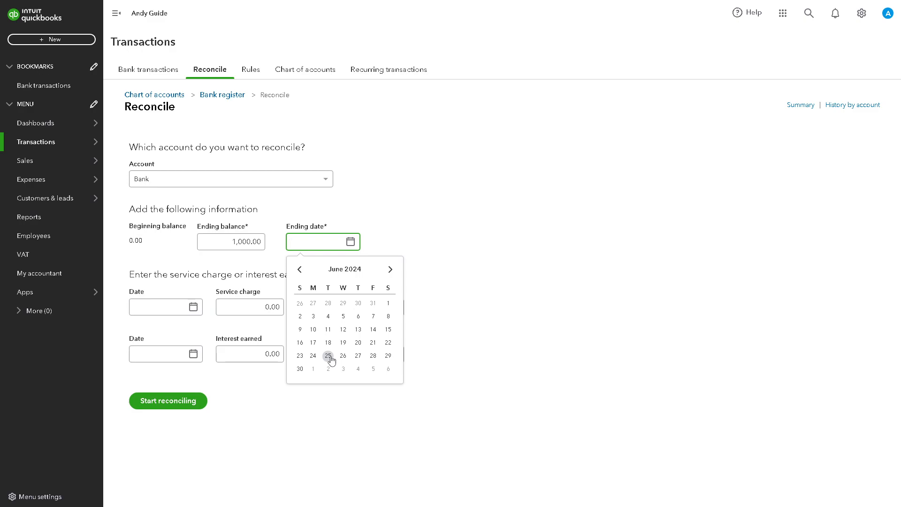
click(328, 354)
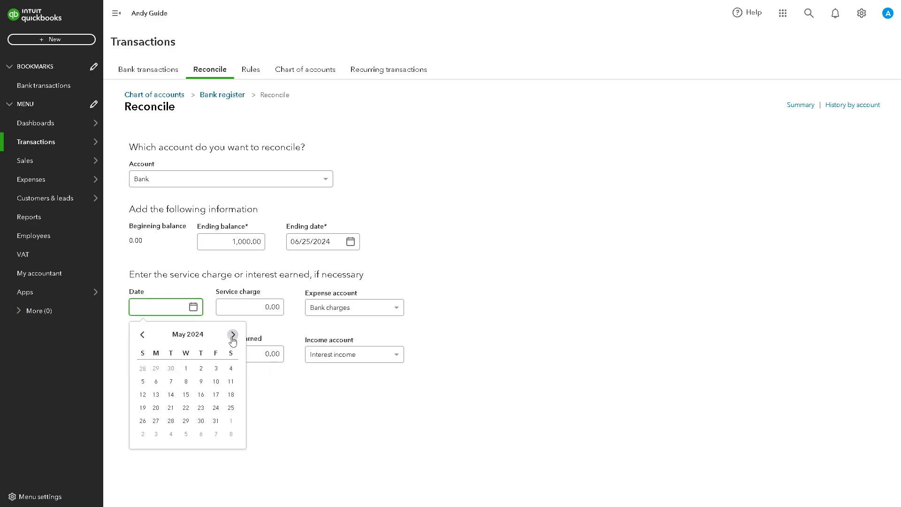
Step: Enter a 20.00 service charge dated 06/03/2024 and 300.00 interest dated 04/09/2024, keeping Interest income
click(233, 334)
text(07/10/2024)
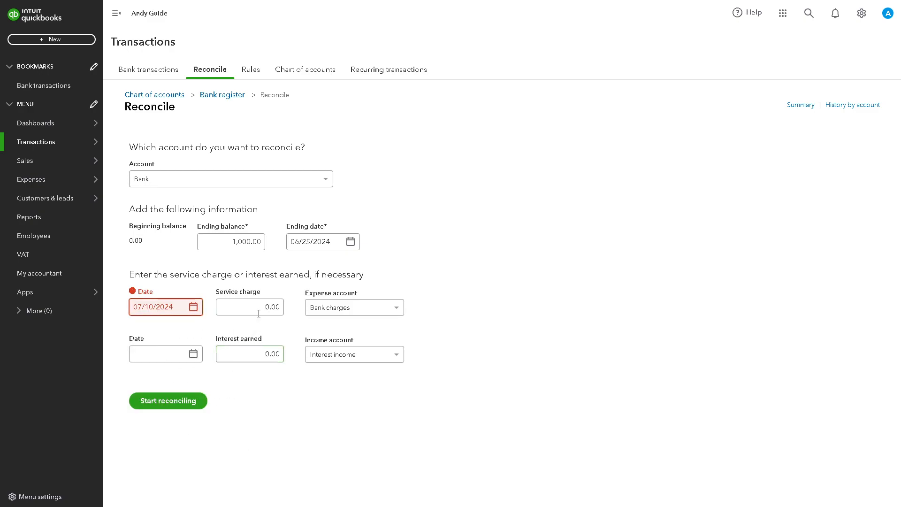
click(193, 306)
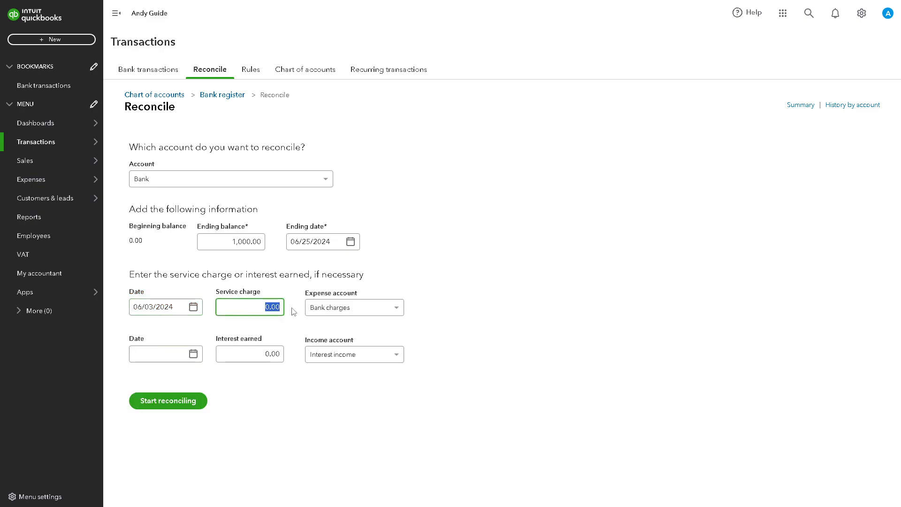
text(20)
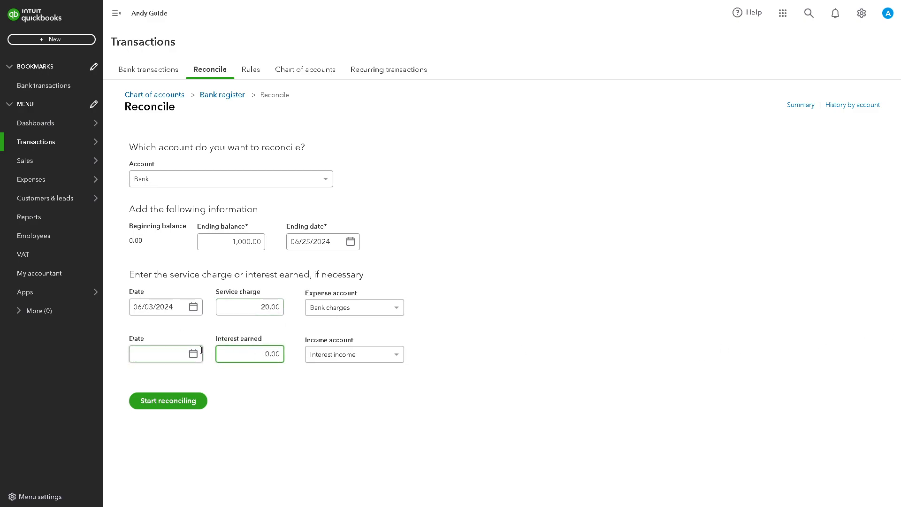
text(04/09/2024)
text(300)
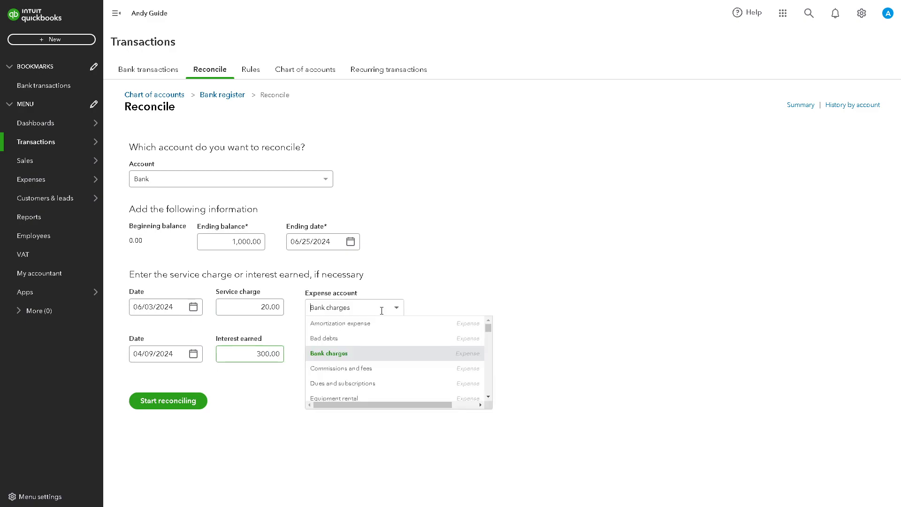
mouse_move(402, 323)
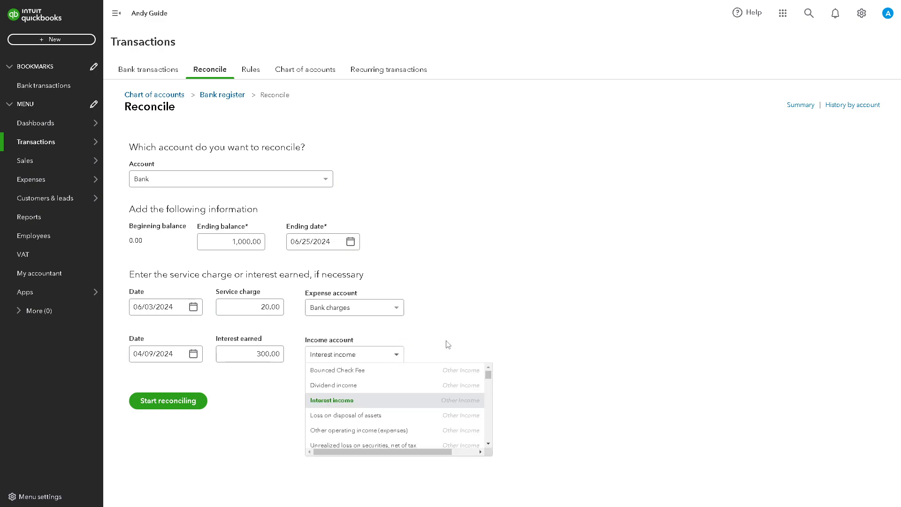
click(332, 400)
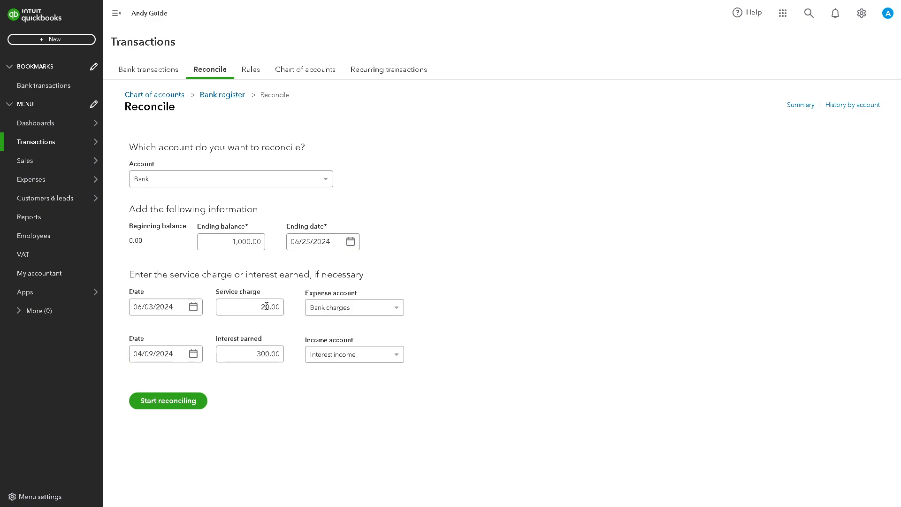
Step: Verify the interest date and start reconciling, reaching the register with a 720.00 difference
click(165, 354)
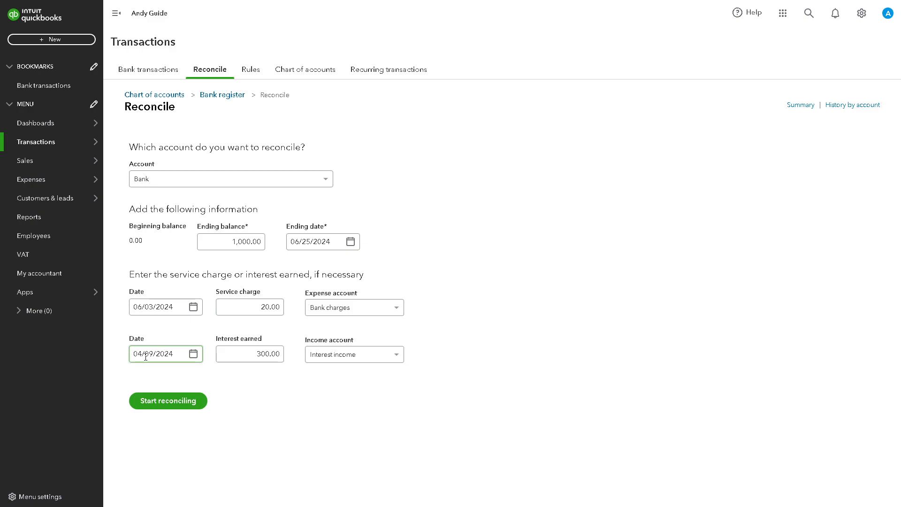
mouse_move(153, 354)
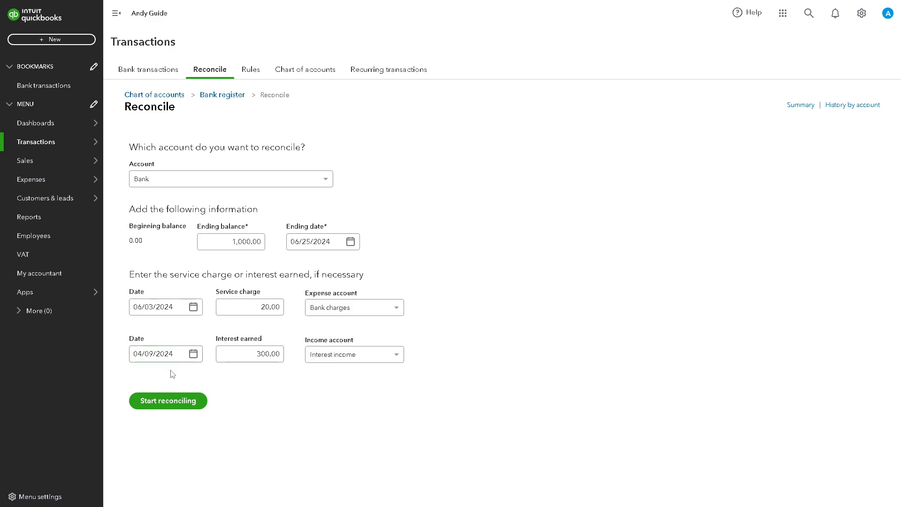
click(167, 401)
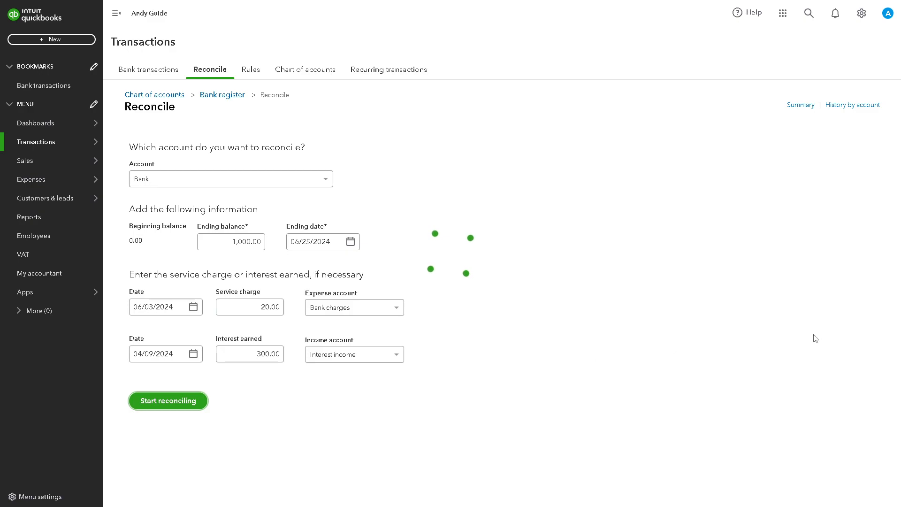
click(168, 401)
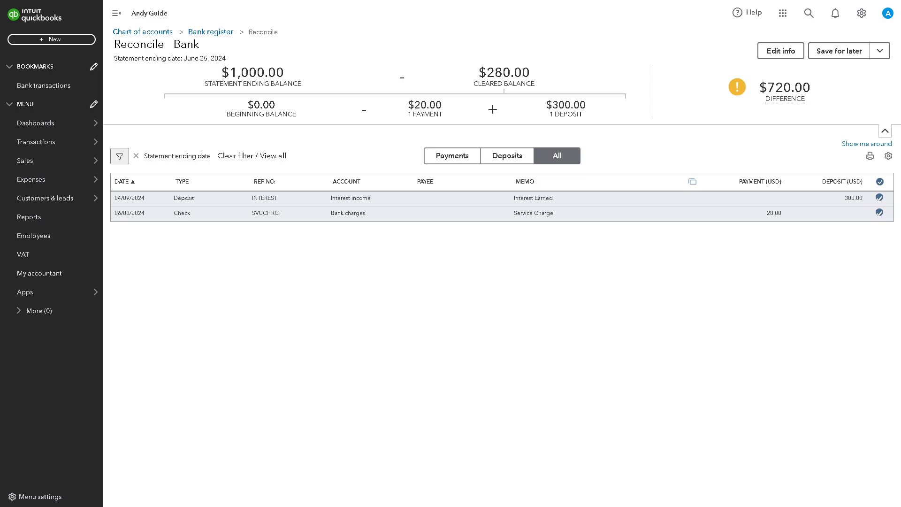
mouse_move(559, 181)
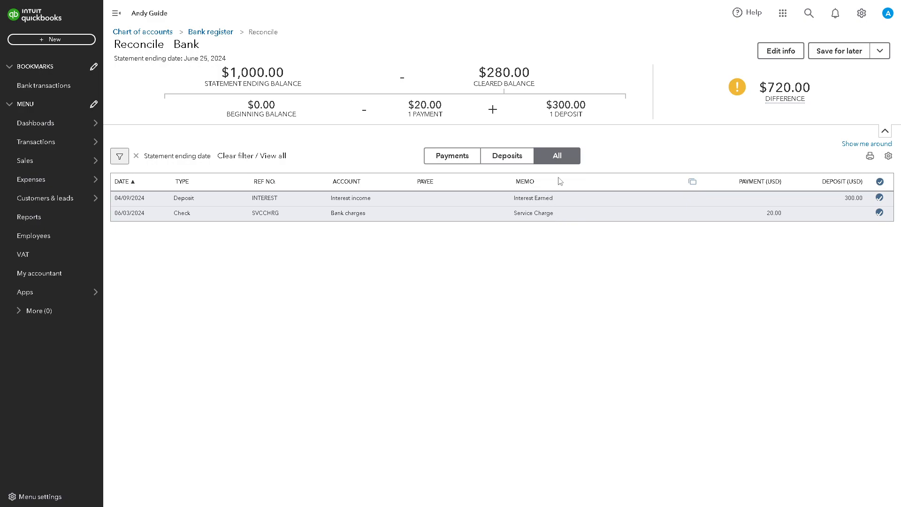
mouse_move(262, 241)
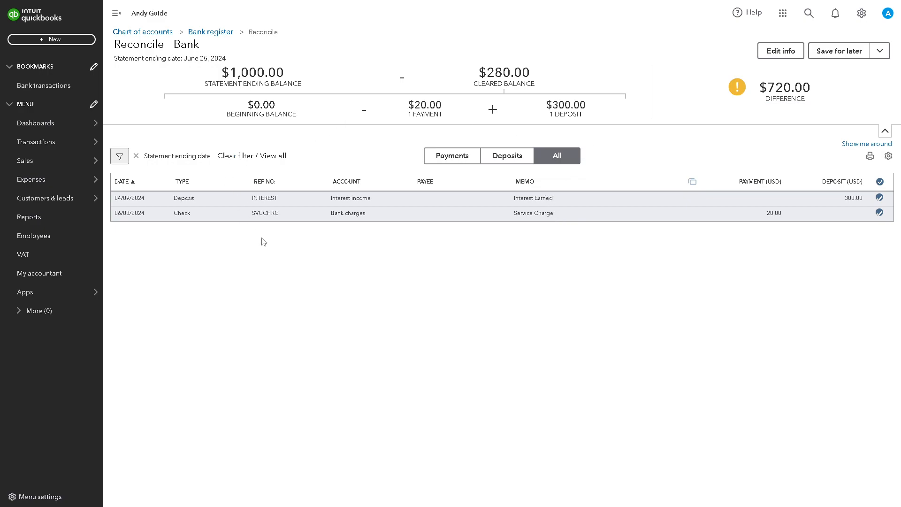
mouse_move(263, 255)
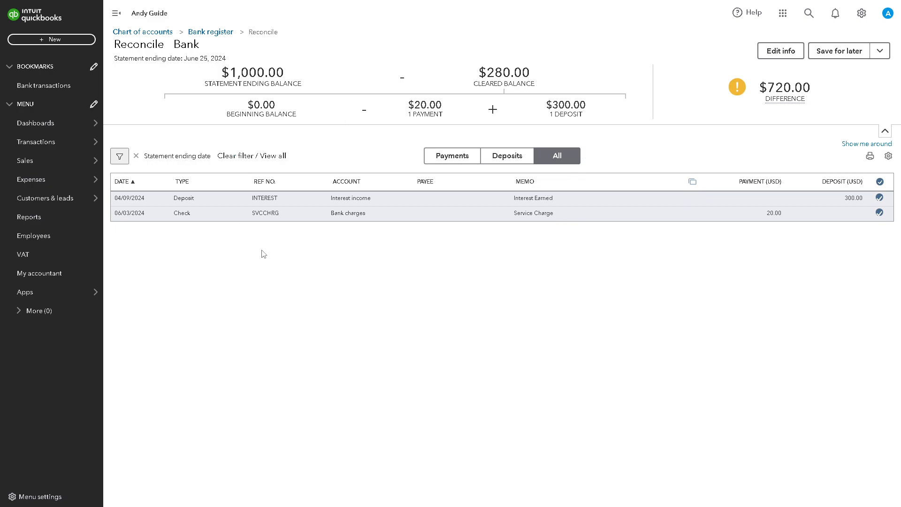